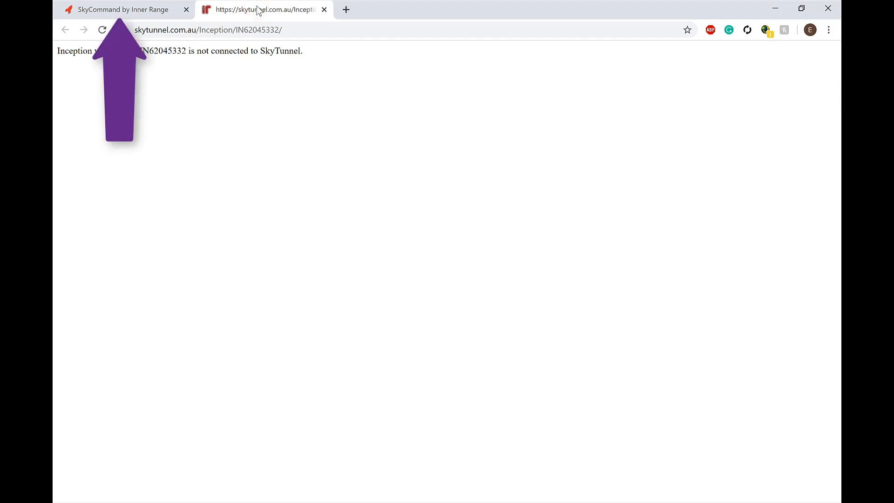
Open the Eugene Demo T4000 (TM017641) details from the Dealer Devices list
click(120, 10)
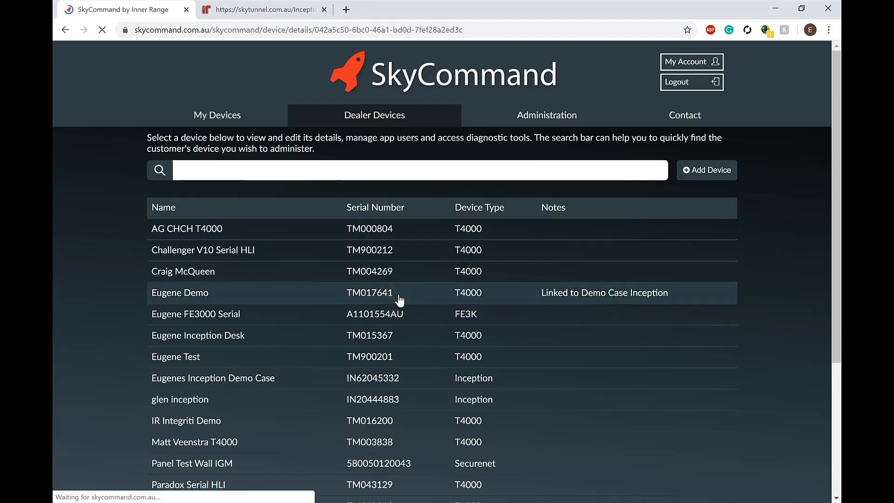
click(180, 292)
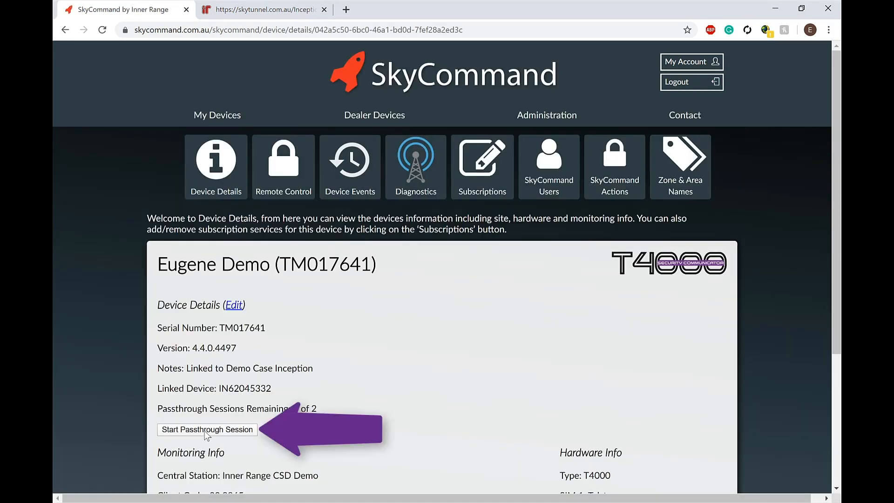
Start a passthrough session for the Eugene Demo T4000
click(207, 429)
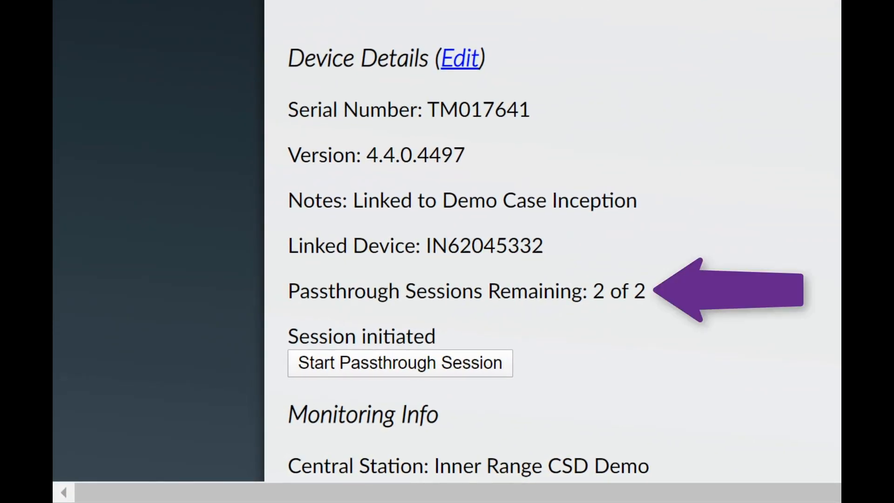
Return to the SkyTunnel page to load the IN62045332 Inception login screen
click(399, 363)
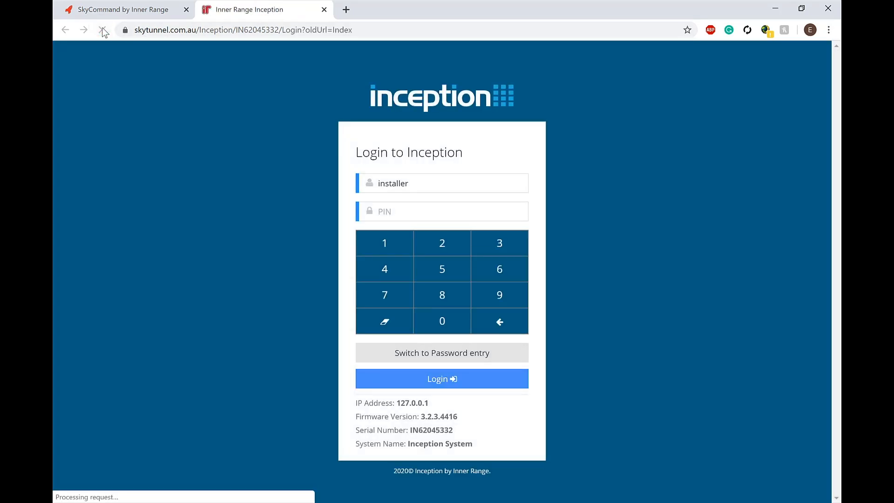